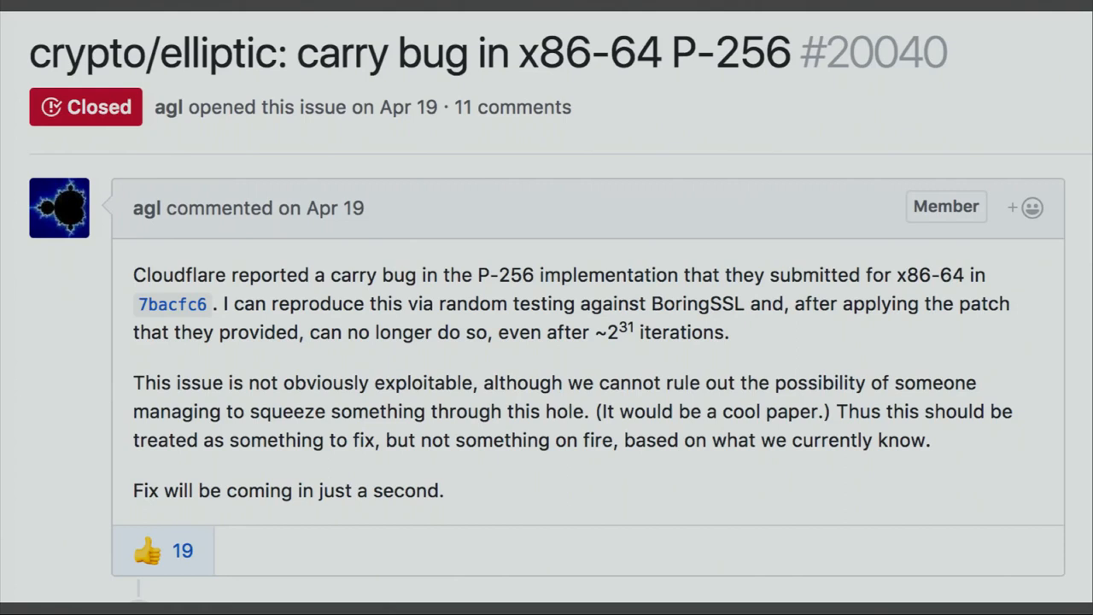
Let the attack recover limb 9 and print the summary: recovered key, 89 queries, 33.3 bits of work
left_click_drag(133, 383, 828, 410)
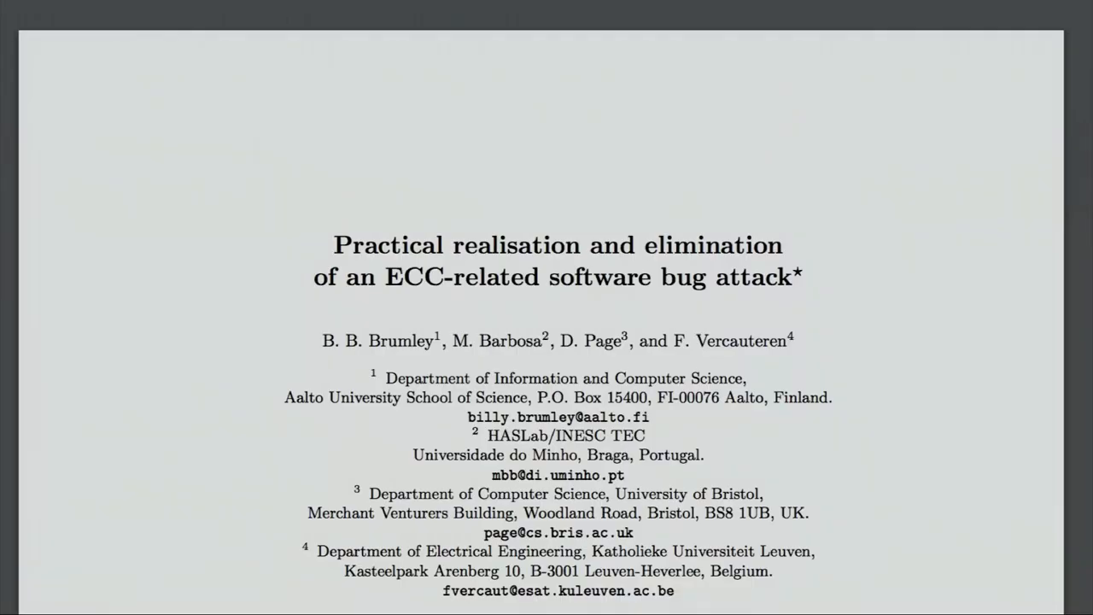
key("Right")
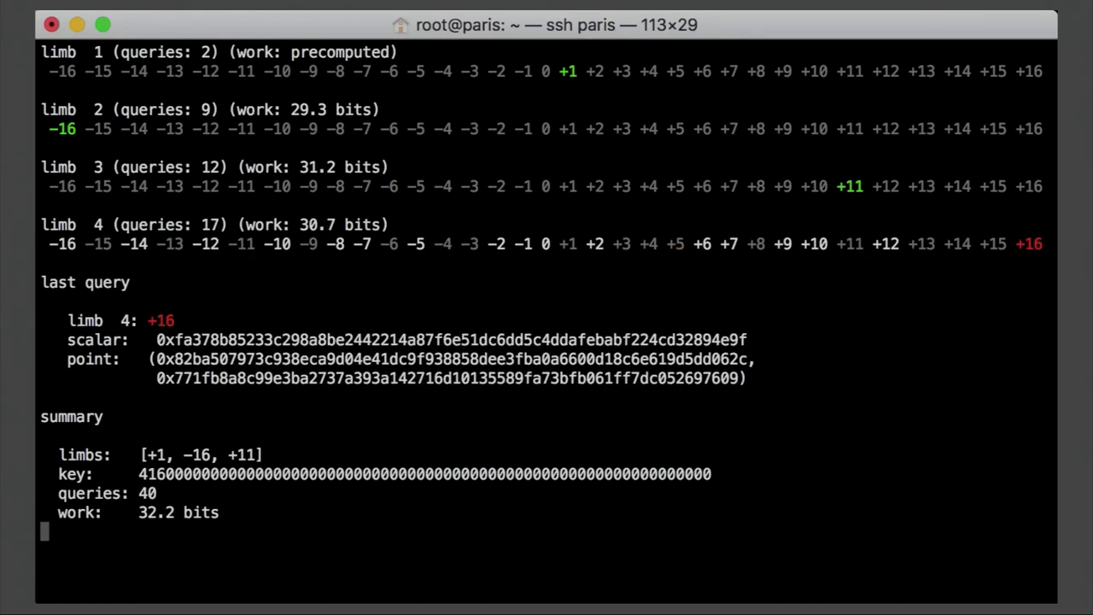
key("Return")
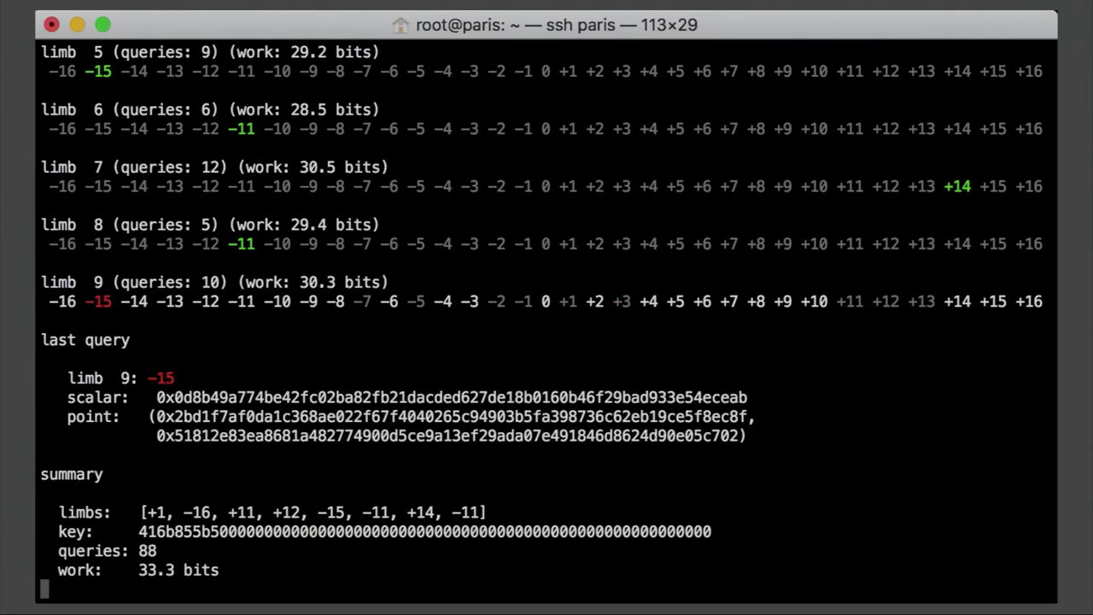
key("Return")
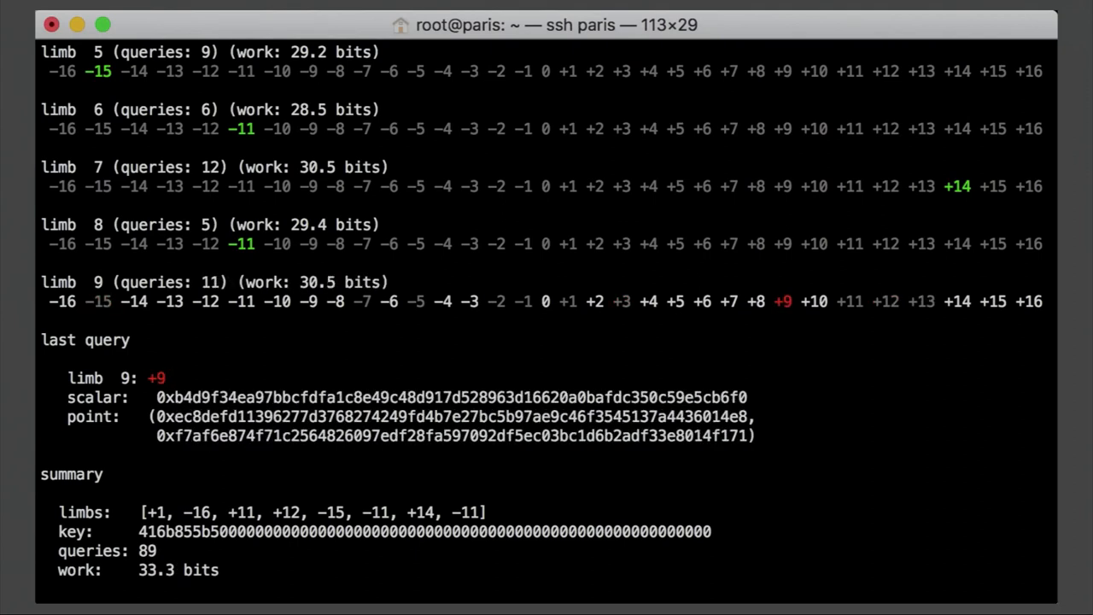